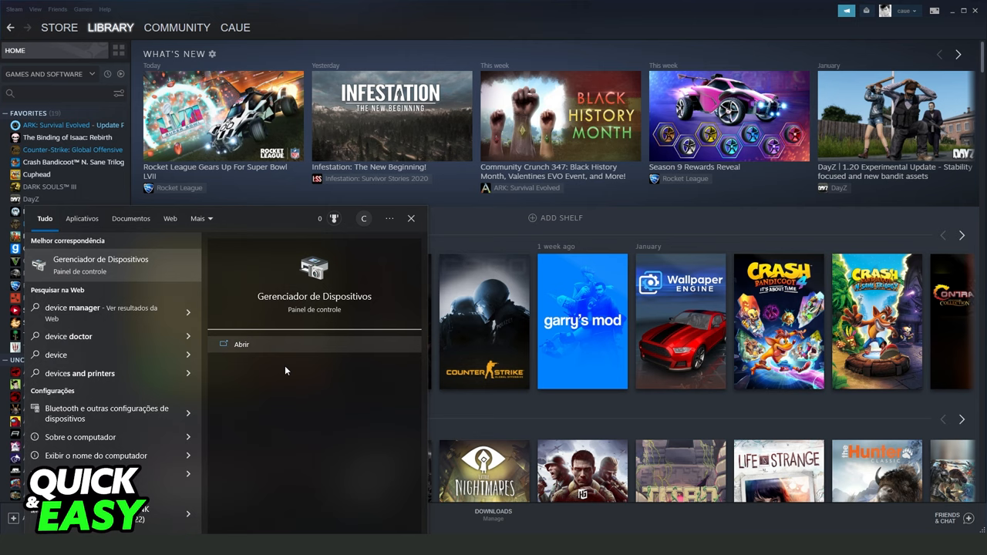
# - View the System devices category's properties in Device Manager, then close Device Manager
pyautogui.click(241, 344)
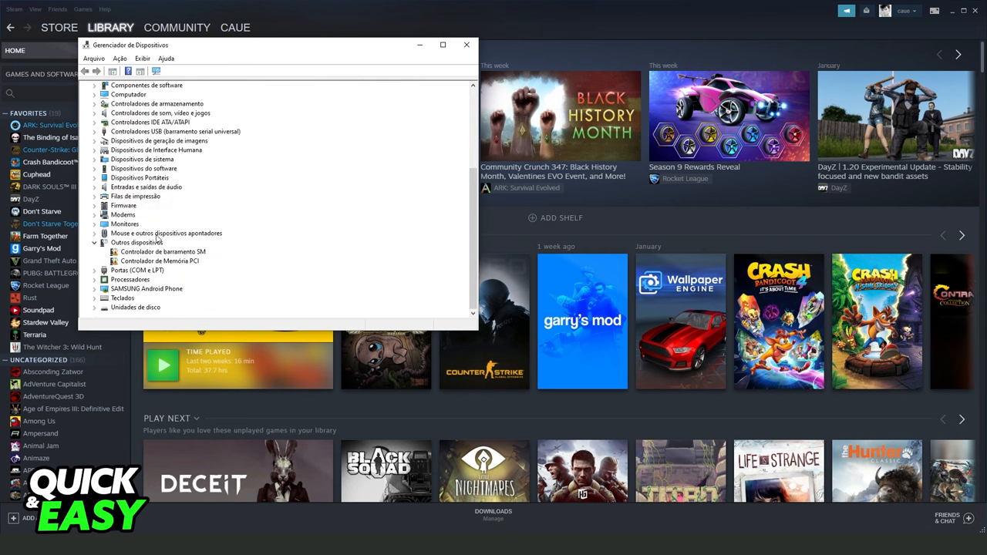
pyautogui.rightClick(138, 243)
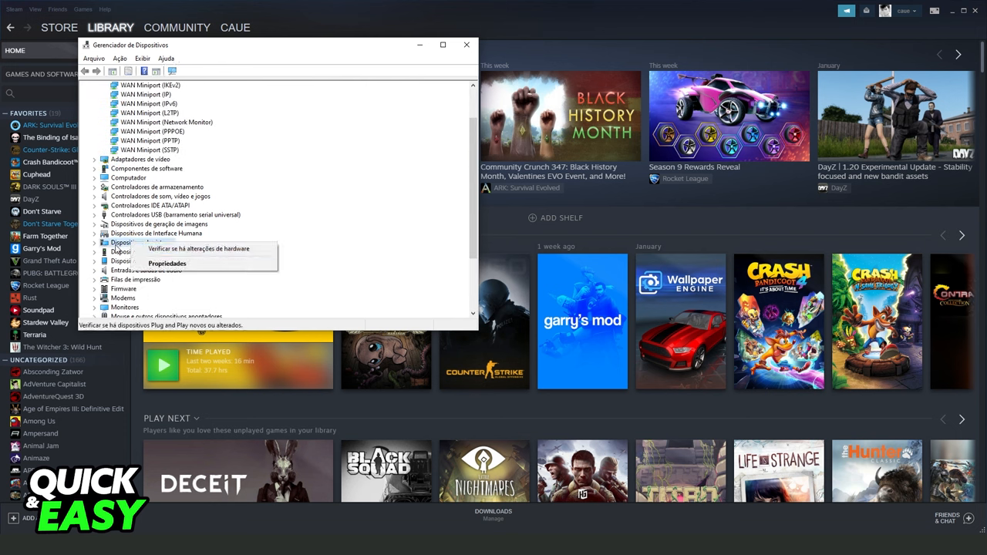
pyautogui.click(166, 263)
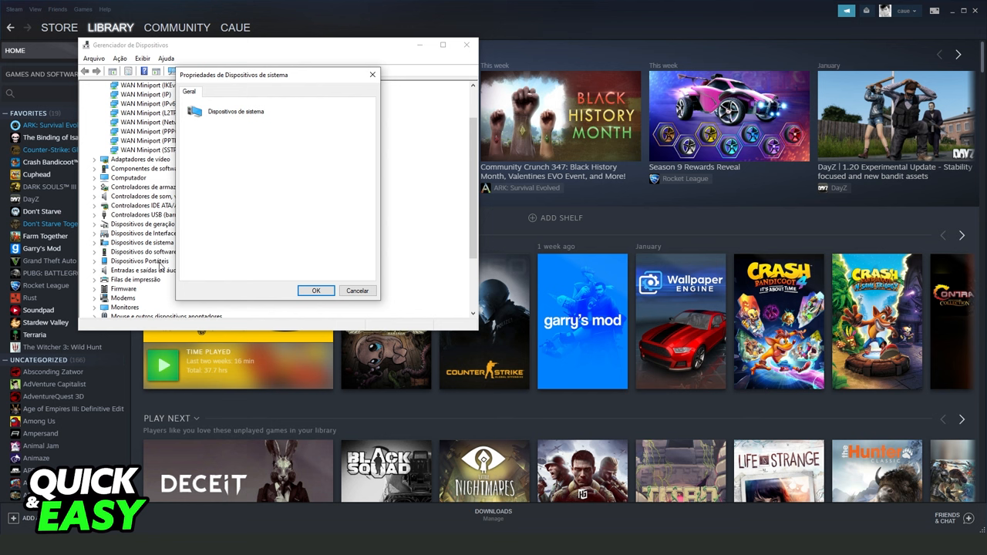
pyautogui.click(315, 290)
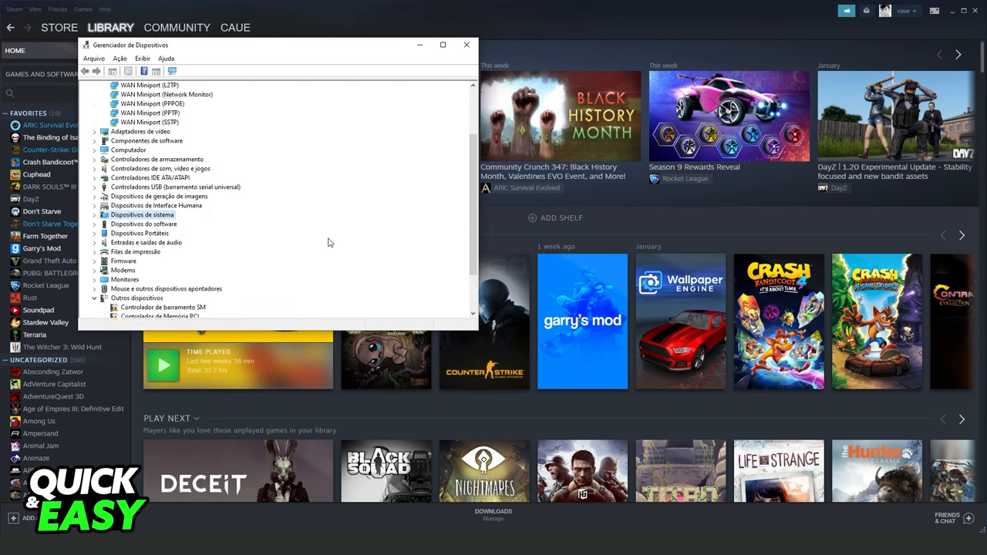
pyautogui.click(466, 43)
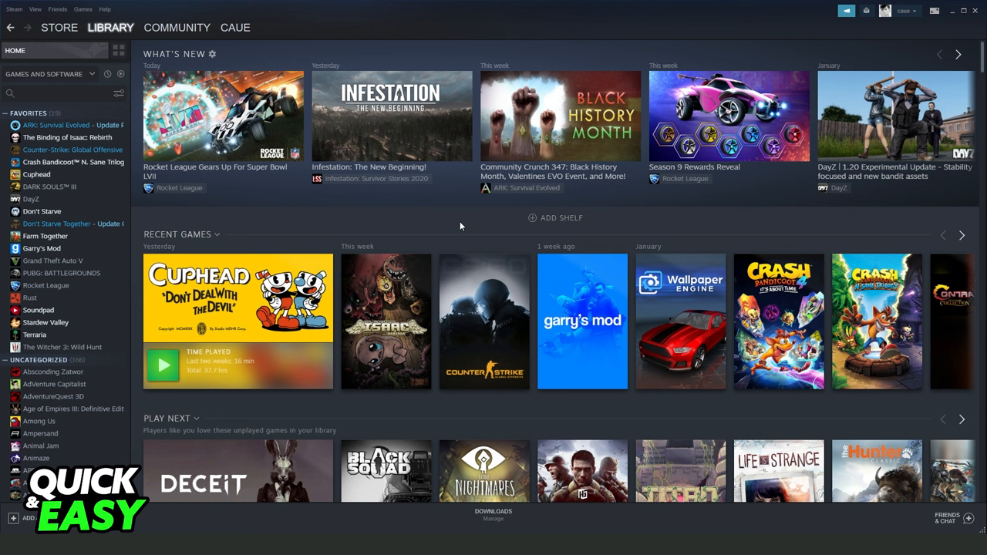
pyautogui.moveTo(457, 226)
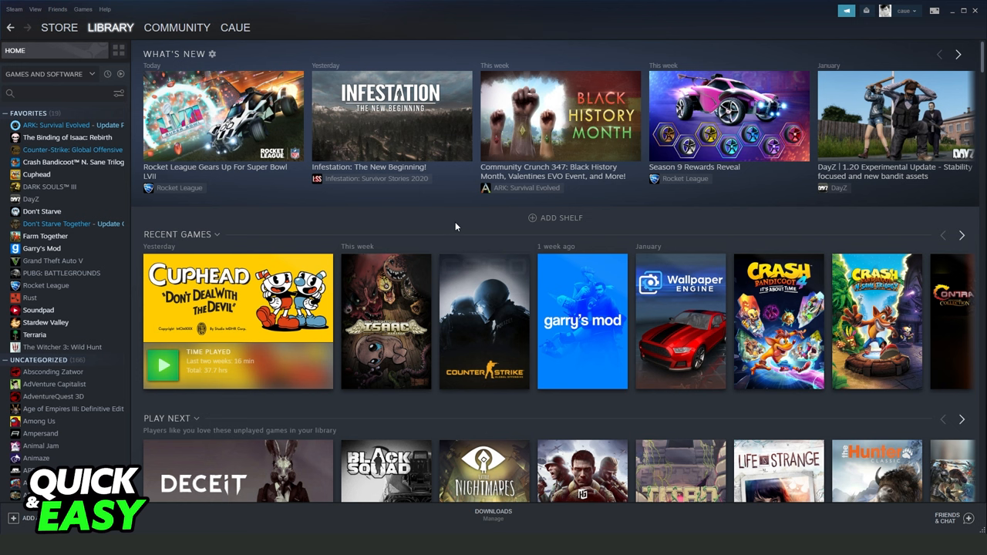
pyautogui.click(12, 10)
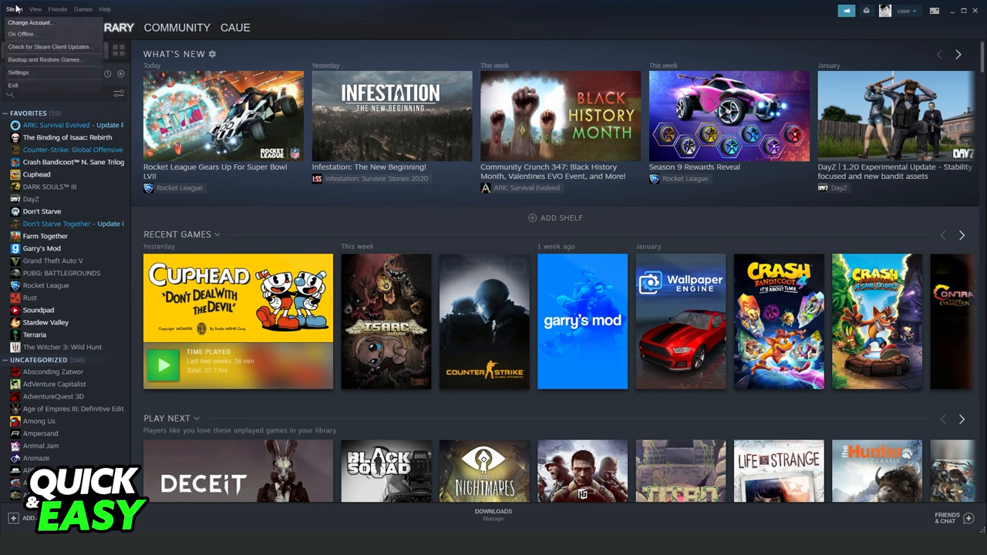
pyautogui.moveTo(222, 204)
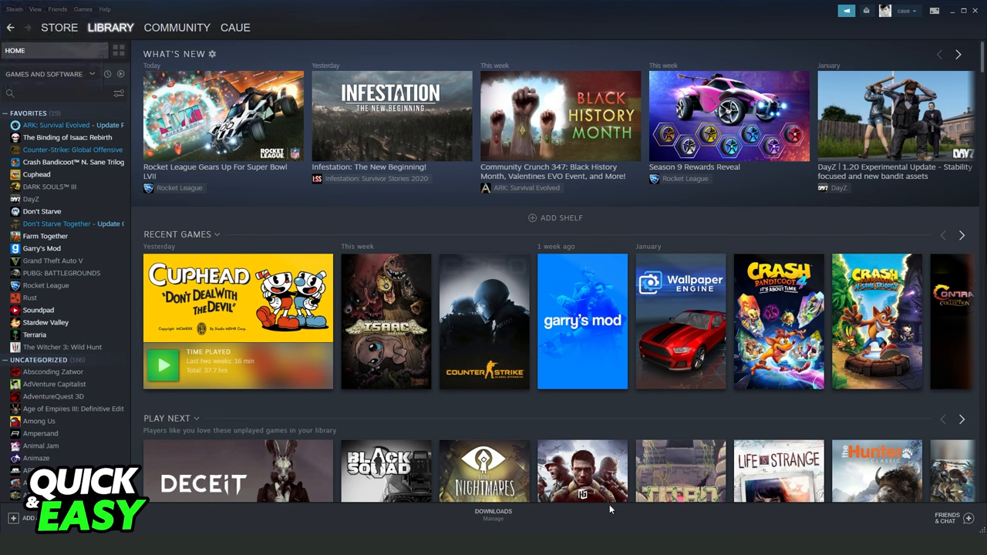
pyautogui.moveTo(148, 525)
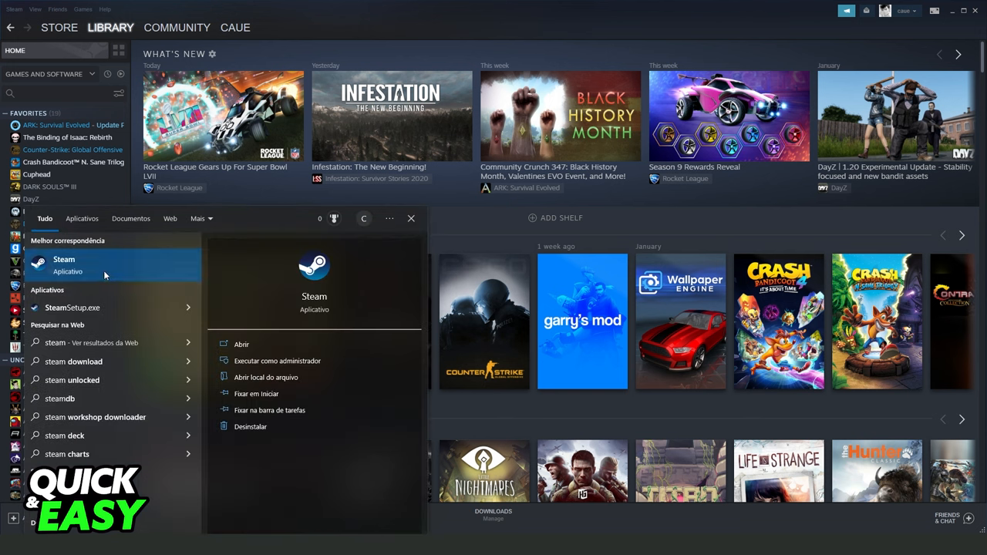
# - Bring up the Steam search result's launch options to run it as administrator
pyautogui.rightClick(63, 265)
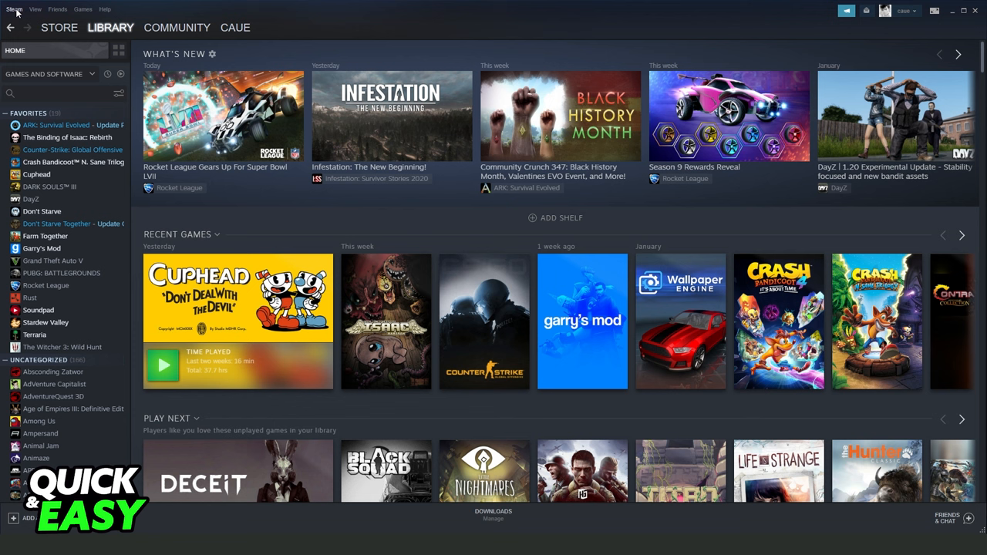
# - Reach General Controller Settings through Steam > Settings > Controller
pyautogui.click(14, 9)
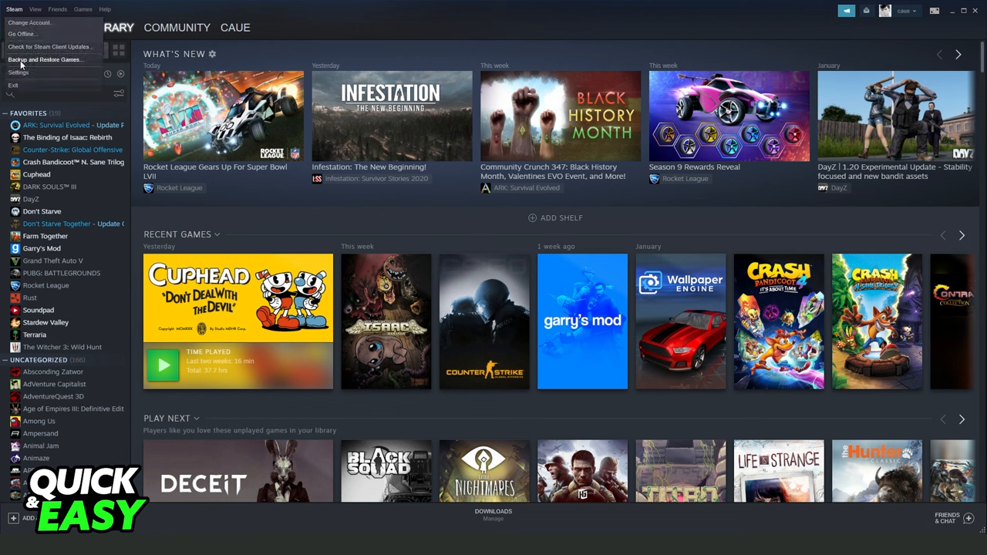
pyautogui.click(19, 73)
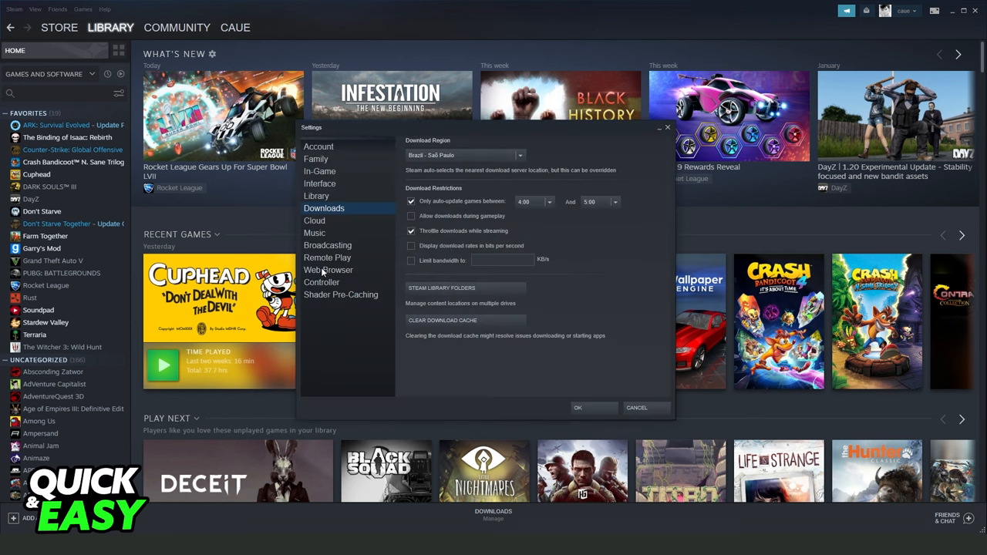
pyautogui.click(321, 282)
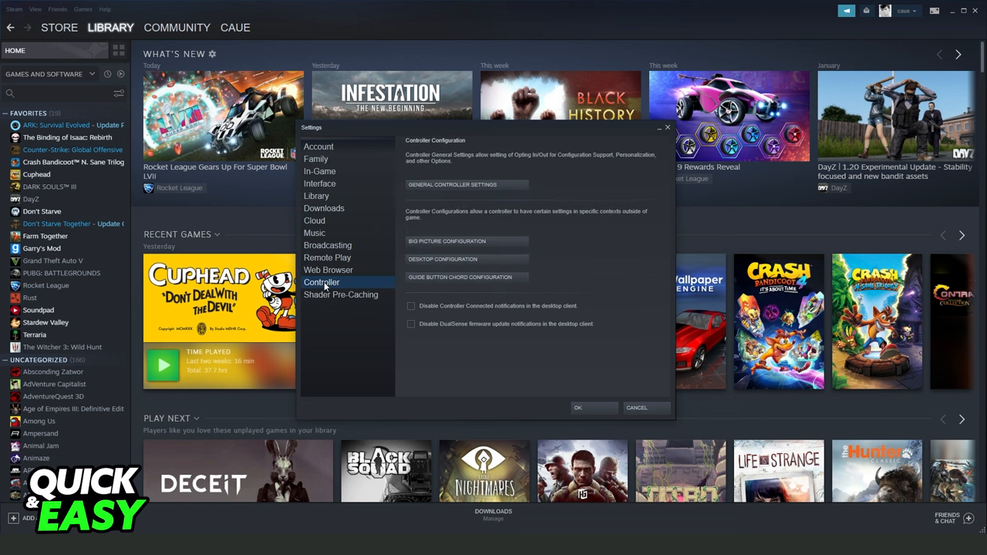
pyautogui.moveTo(324, 288)
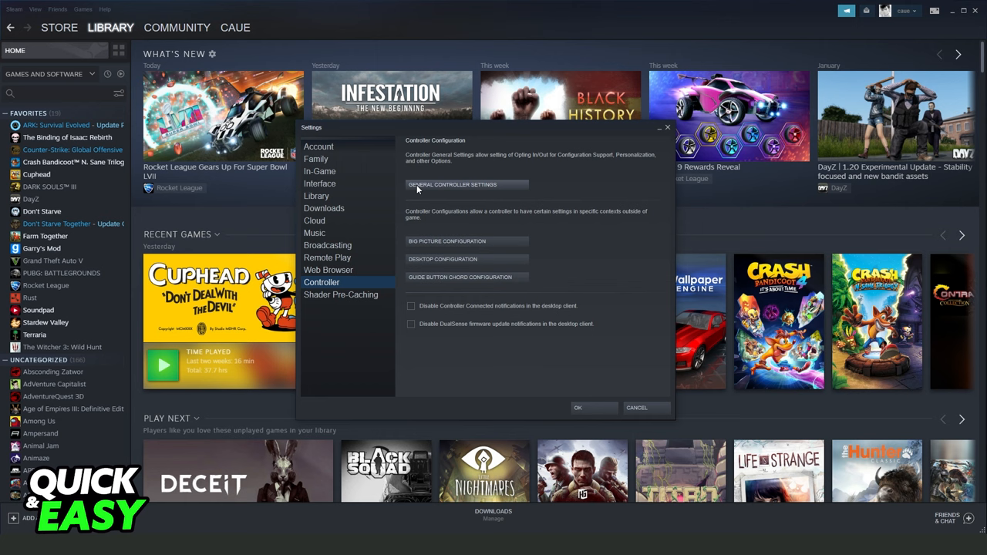
pyautogui.moveTo(469, 188)
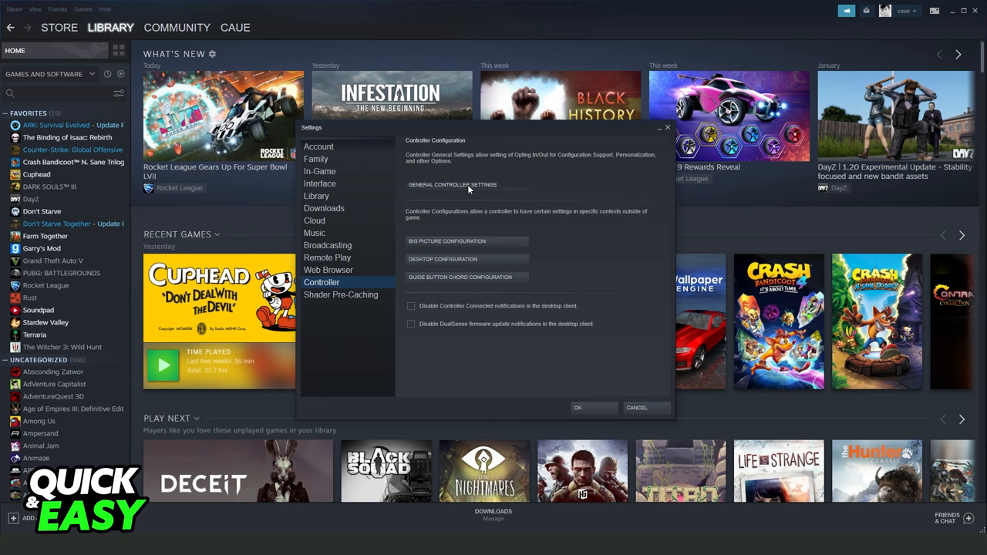
pyautogui.click(454, 185)
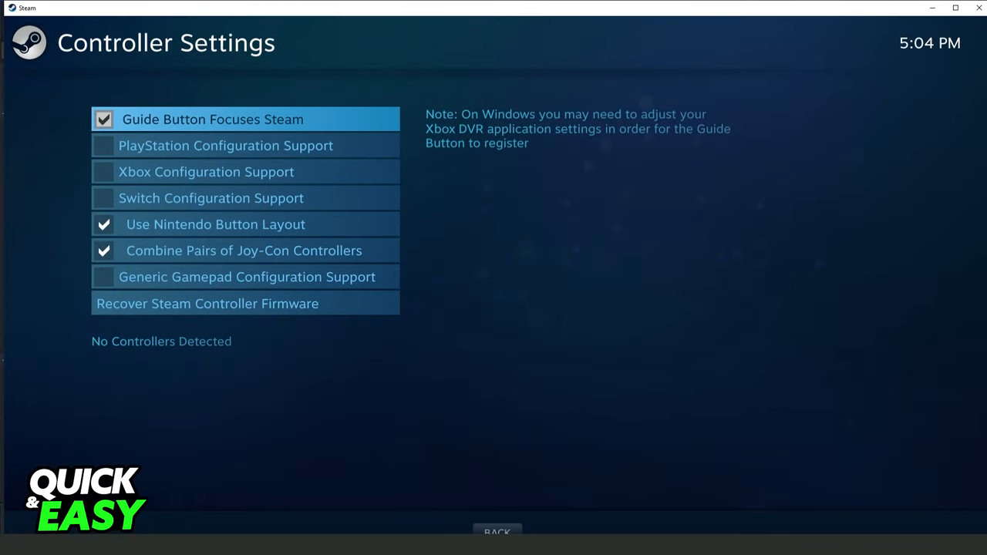
pyautogui.moveTo(131, 308)
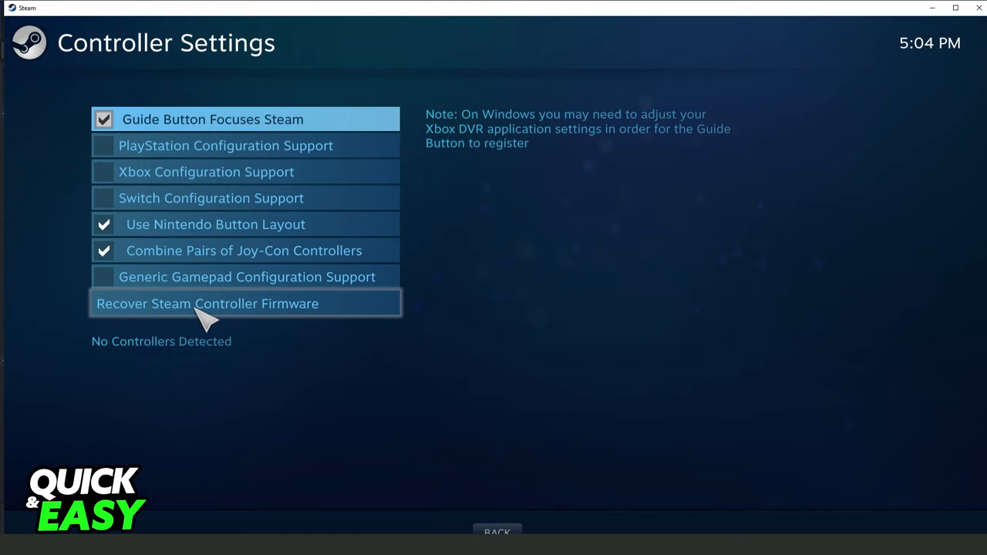
pyautogui.moveTo(244, 319)
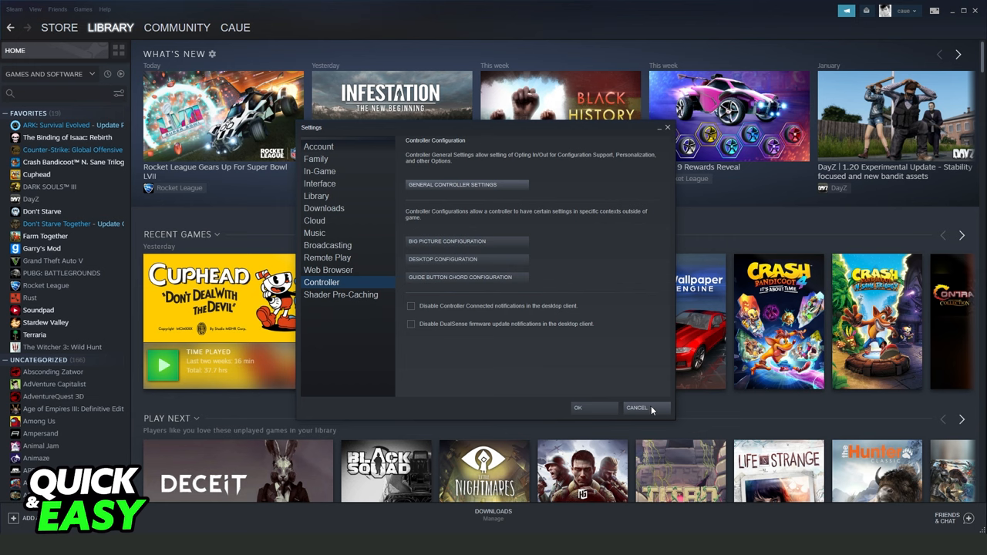
# - Cancel the Settings dialog, returning to the game library home page
pyautogui.click(636, 407)
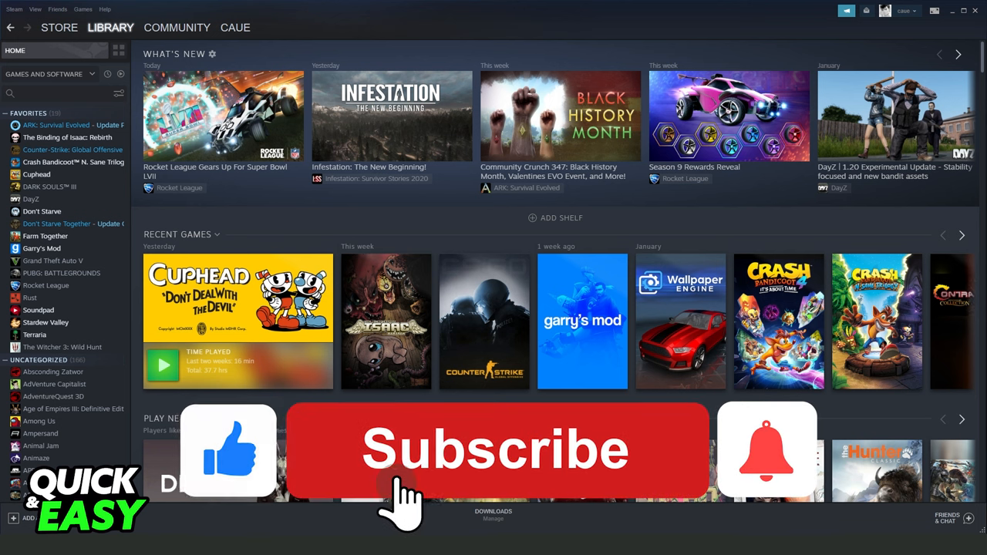
pyautogui.click(493, 451)
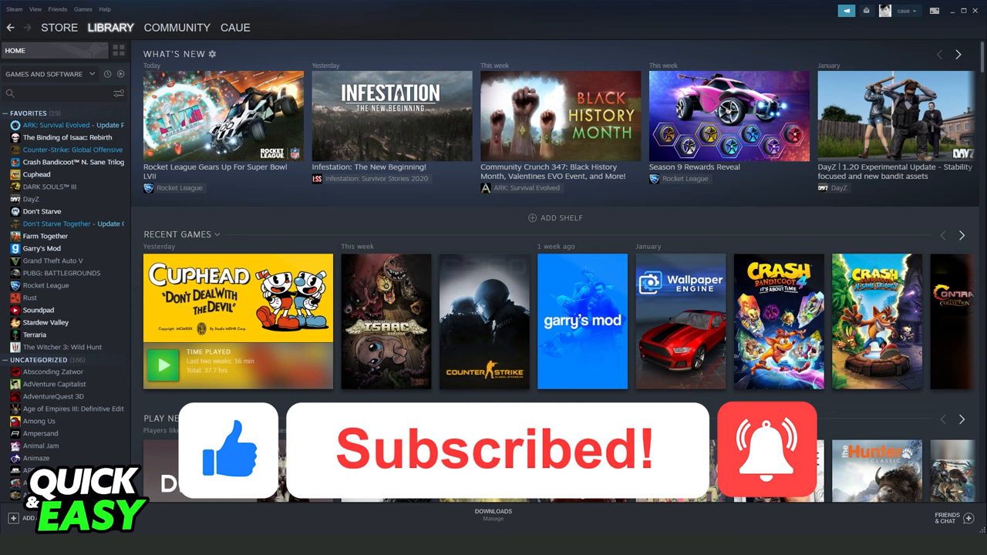